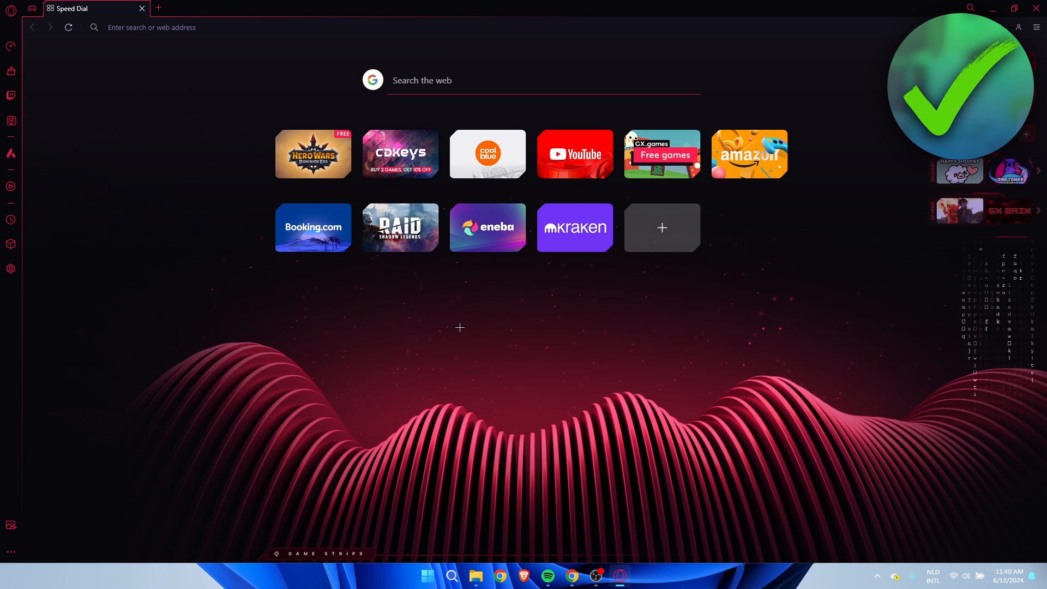
mouse_move(491, 292)
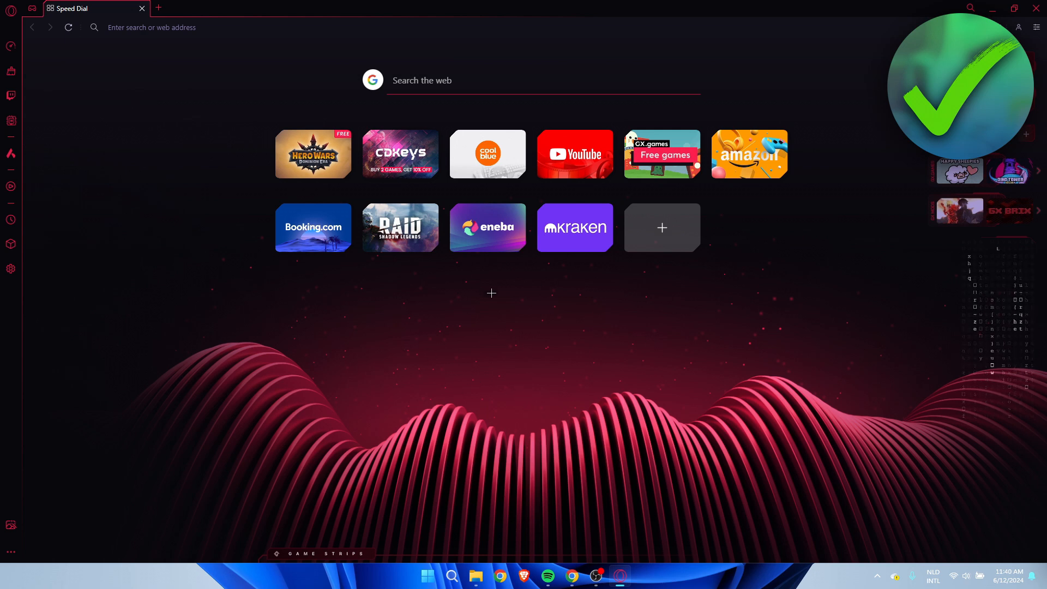
mouse_move(419, 310)
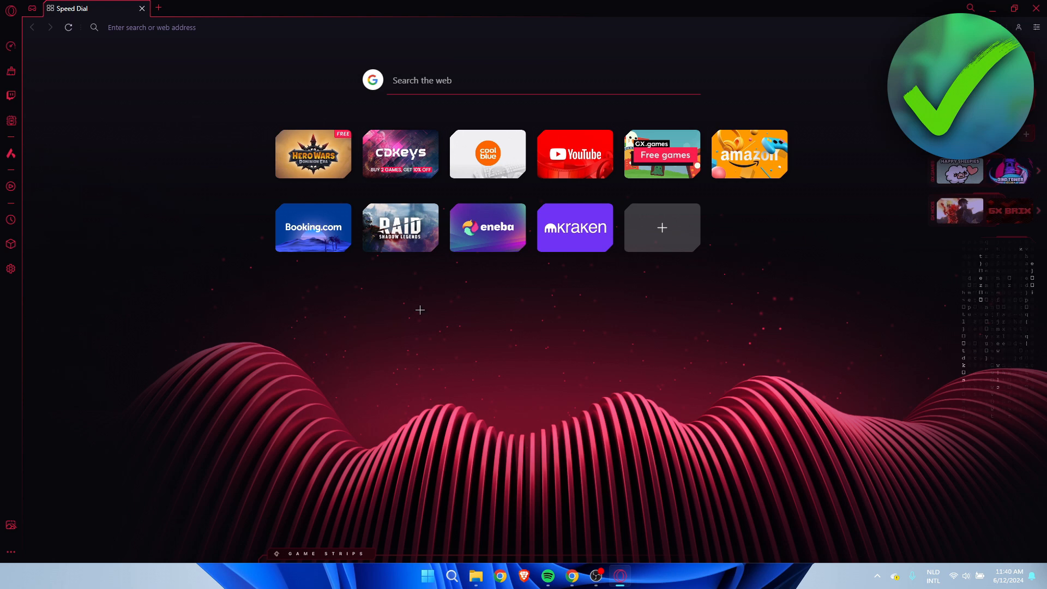
mouse_move(476, 398)
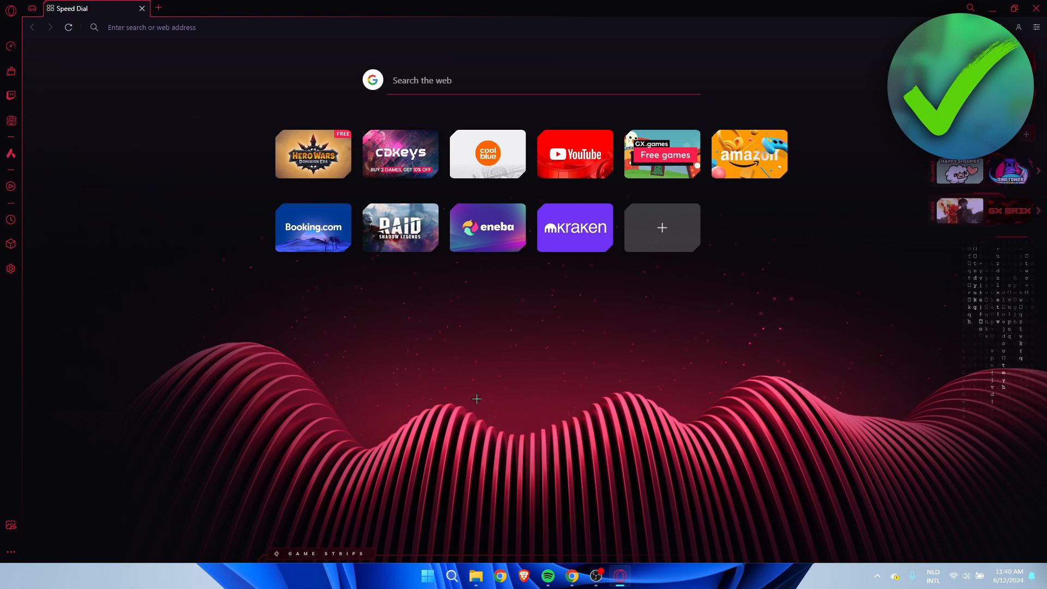
Preview the Ultraviolet theme and Light mode, then restore GX Classic in dark mode.
right_click(476, 399)
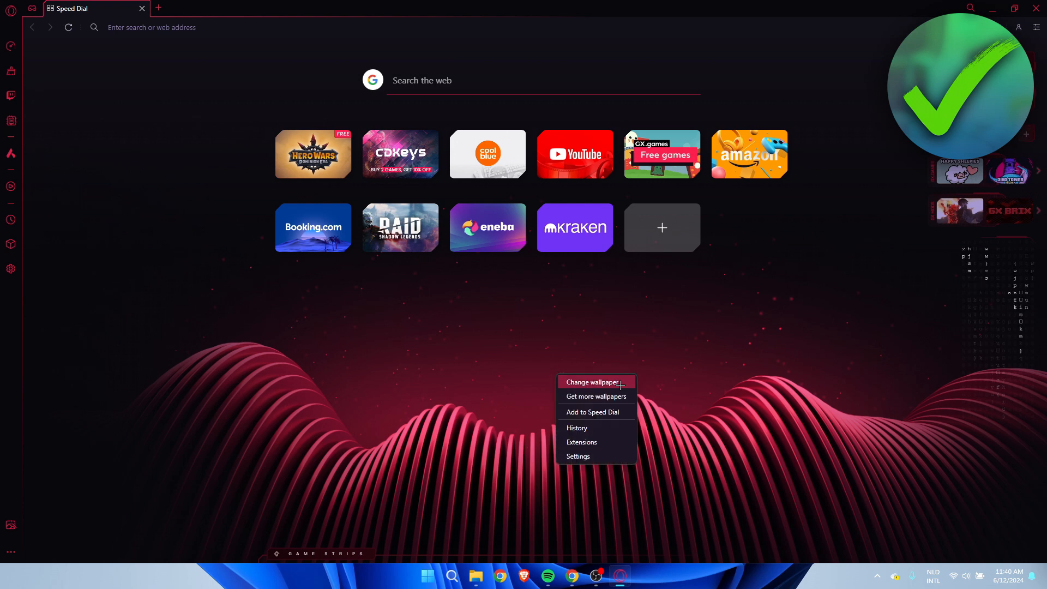
mouse_move(592, 382)
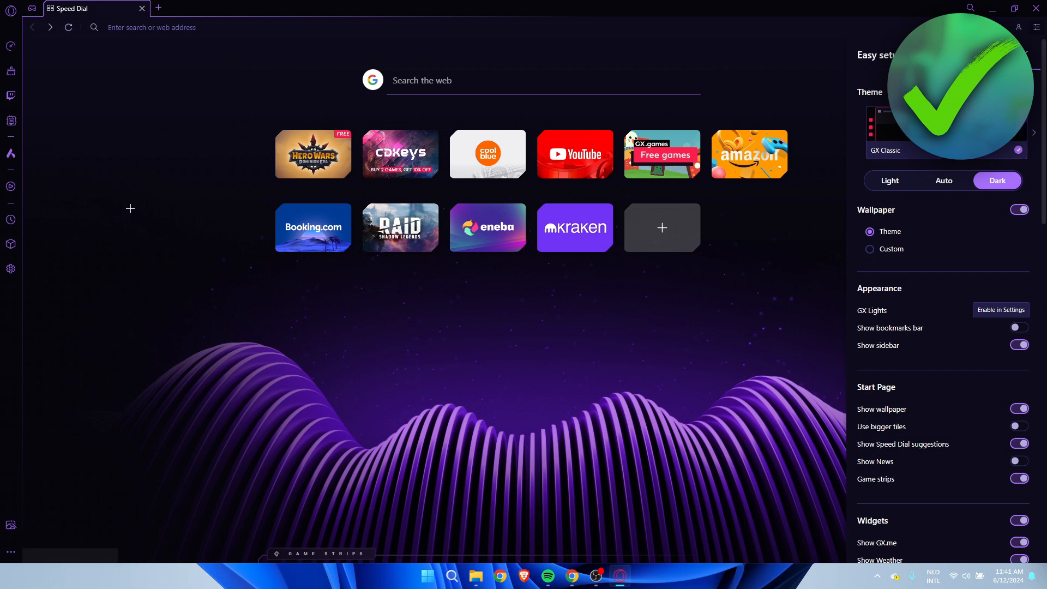
mouse_move(1034, 136)
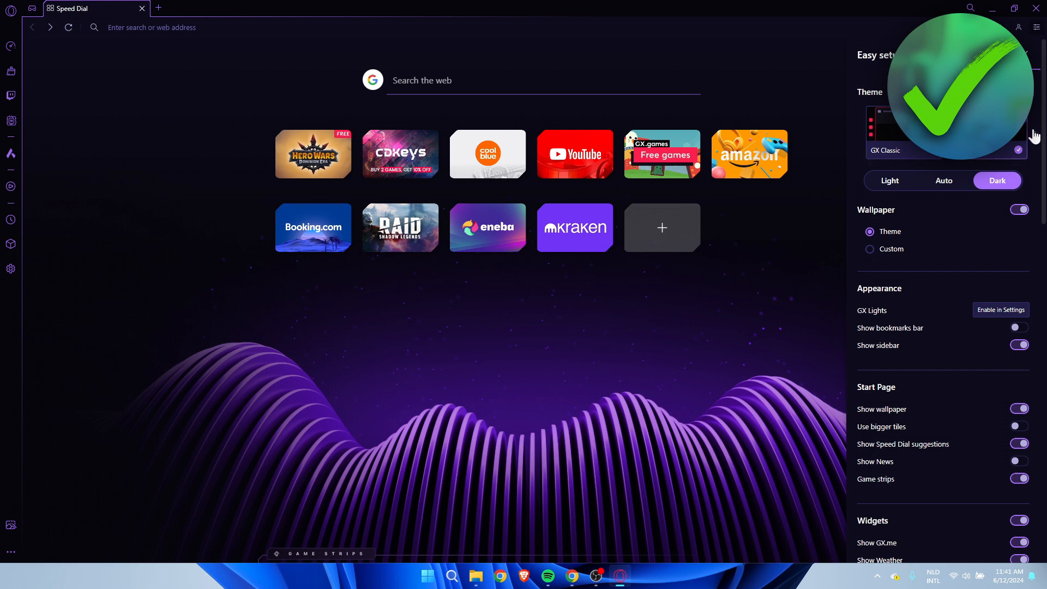
left_click(862, 133)
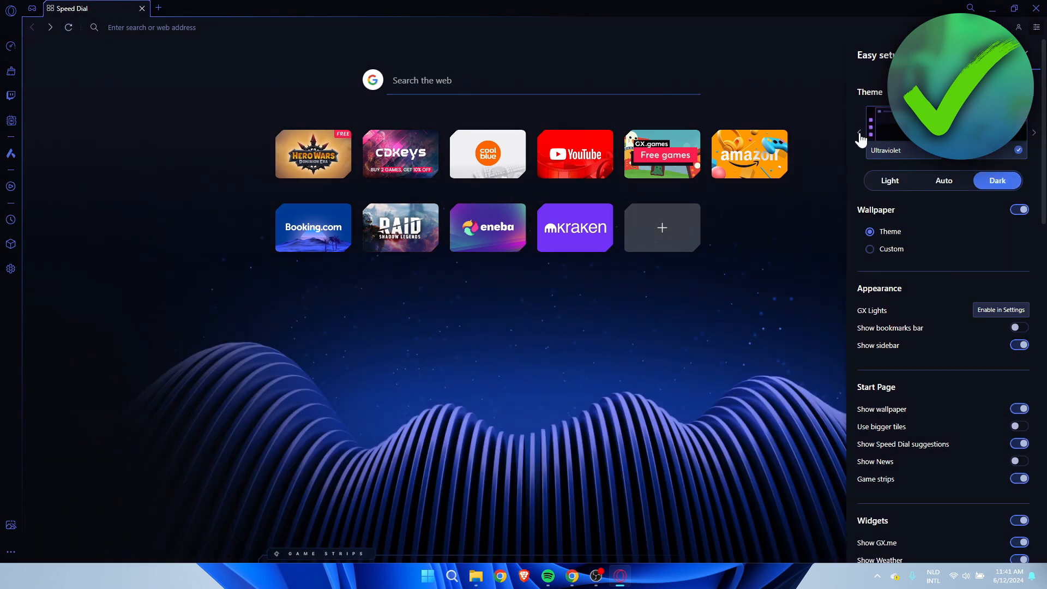
left_click(862, 132)
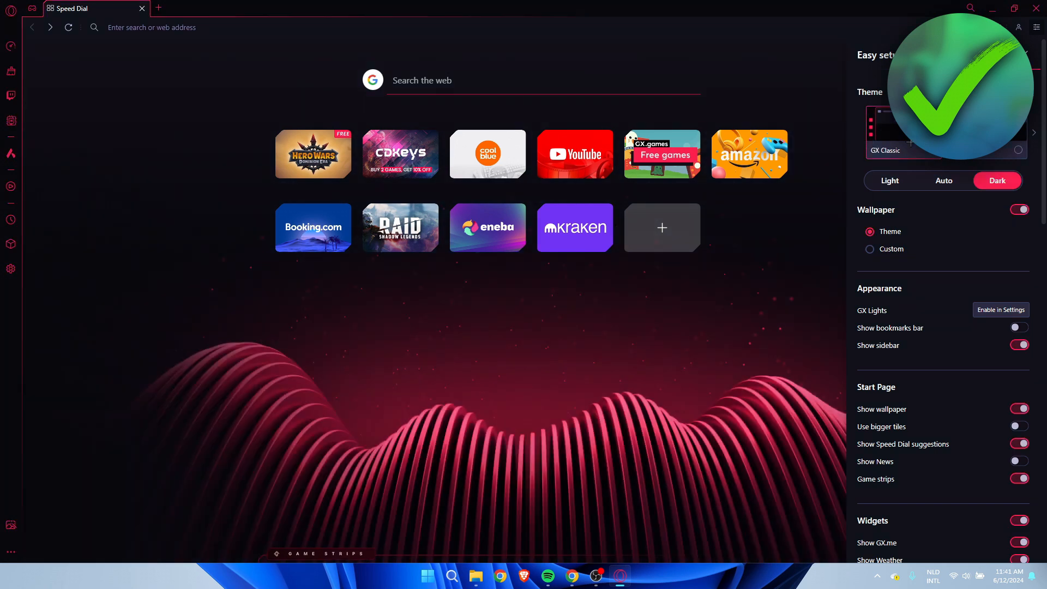
left_click(889, 180)
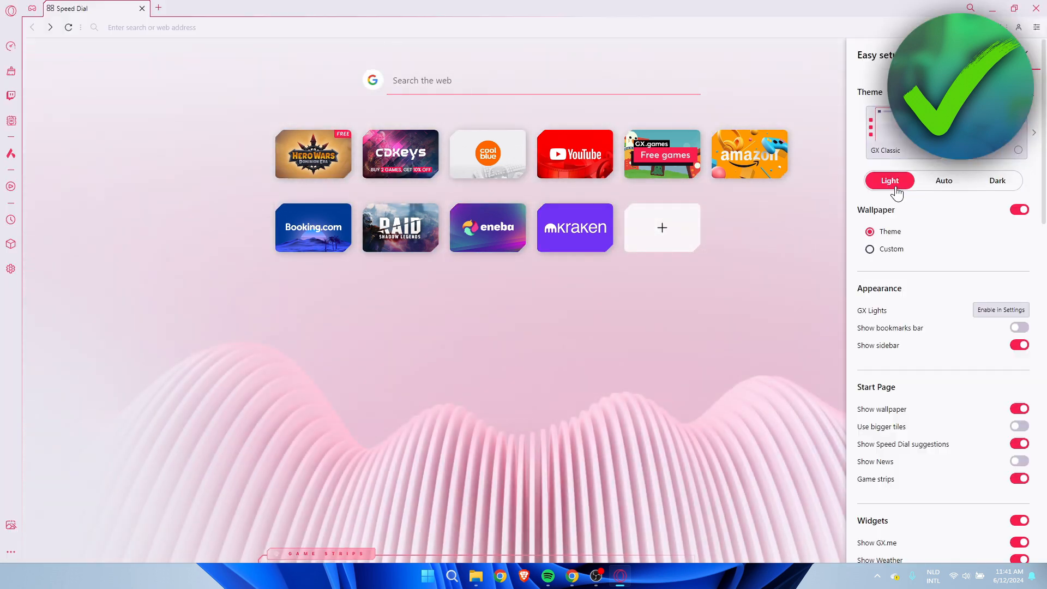
left_click(997, 181)
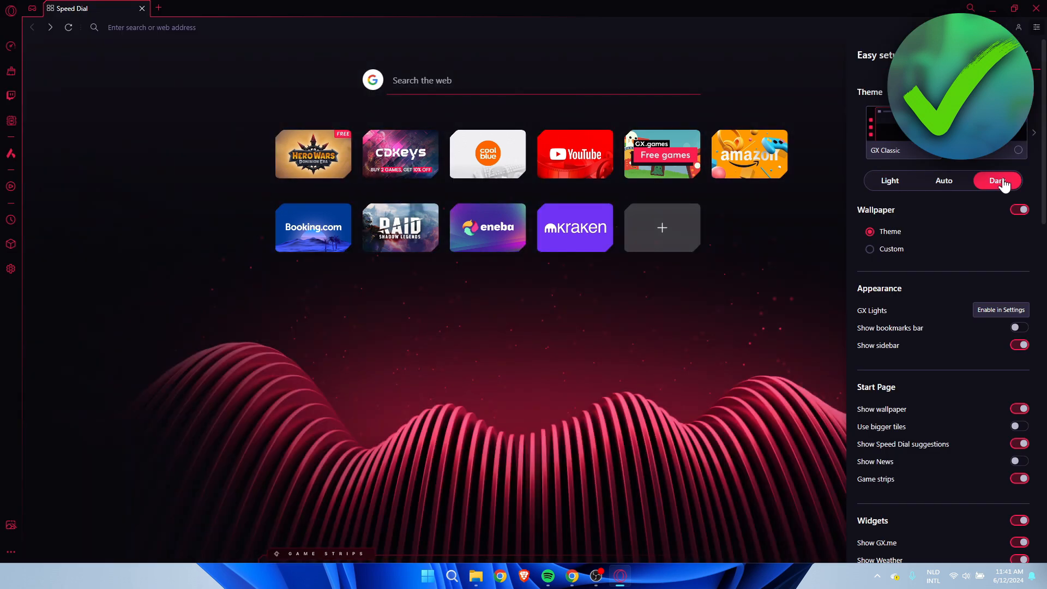
mouse_move(940, 196)
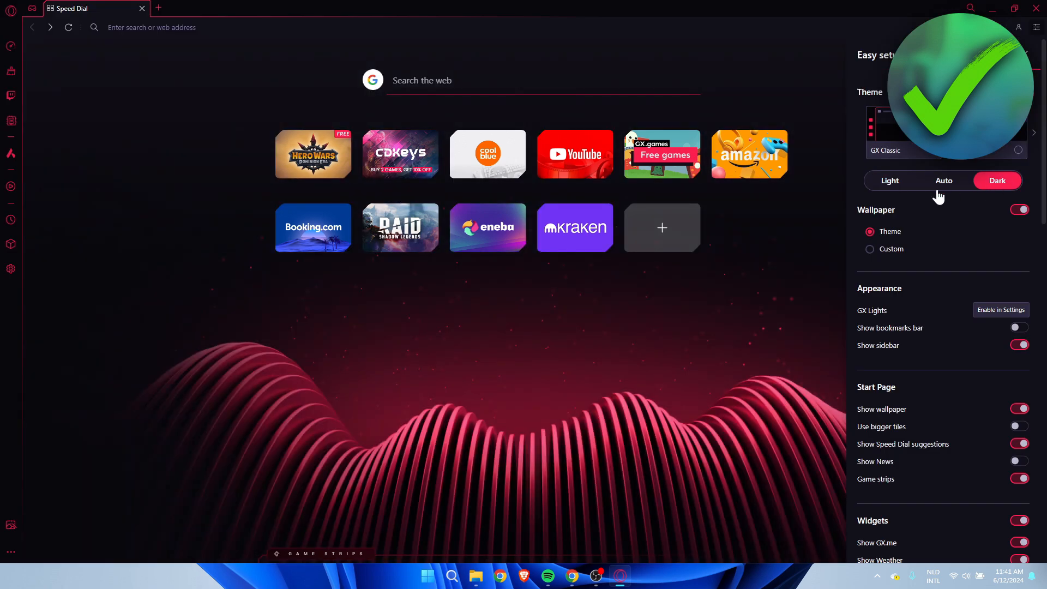
mouse_move(864, 216)
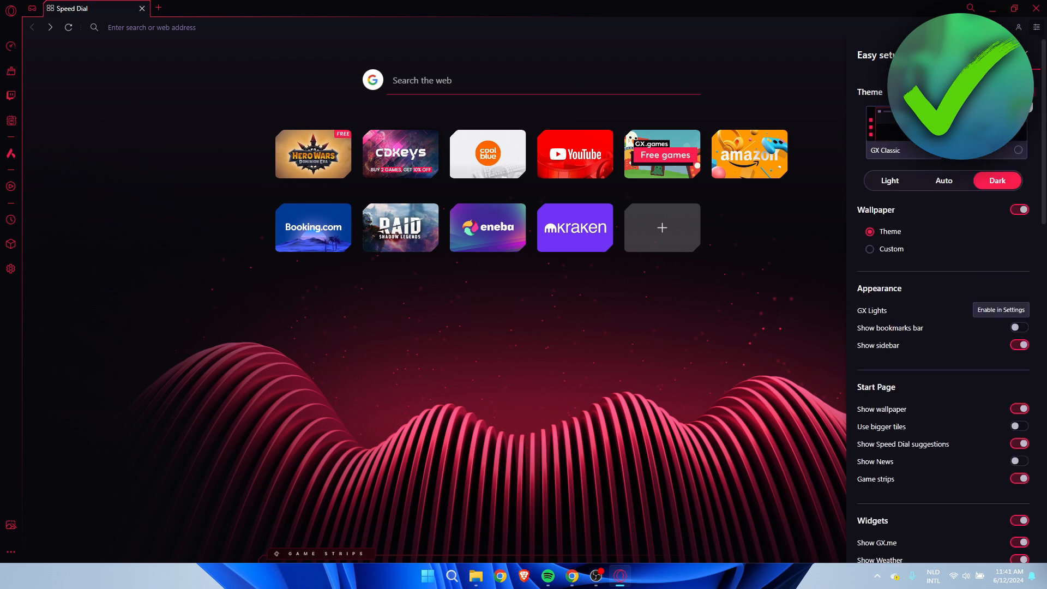
Select Custom wallpaper and open the Get more wallpapers gallery.
left_click(870, 249)
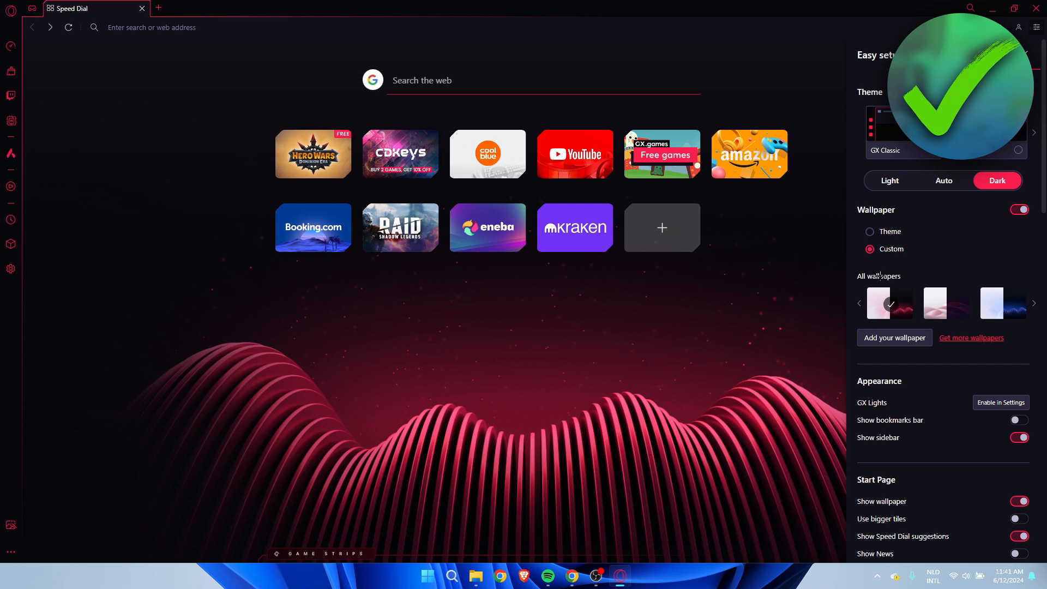
mouse_move(970, 338)
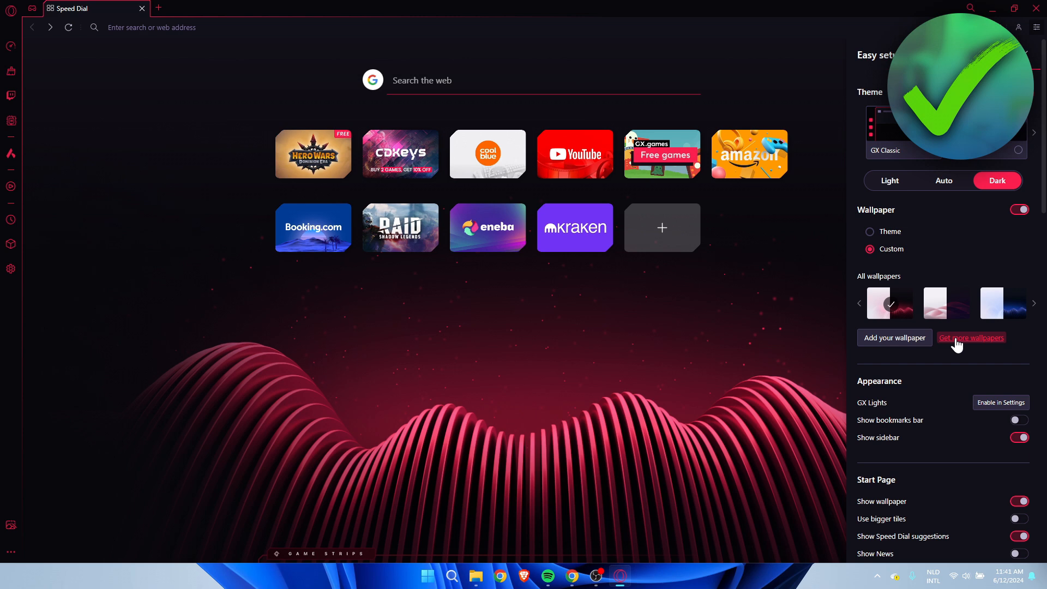
left_click(970, 338)
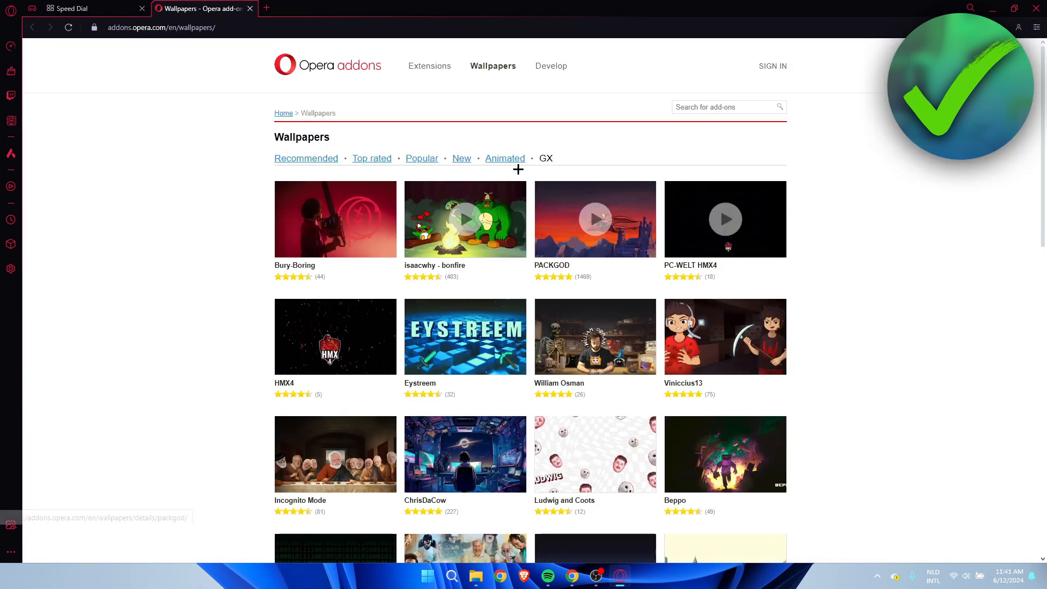
mouse_move(103, 136)
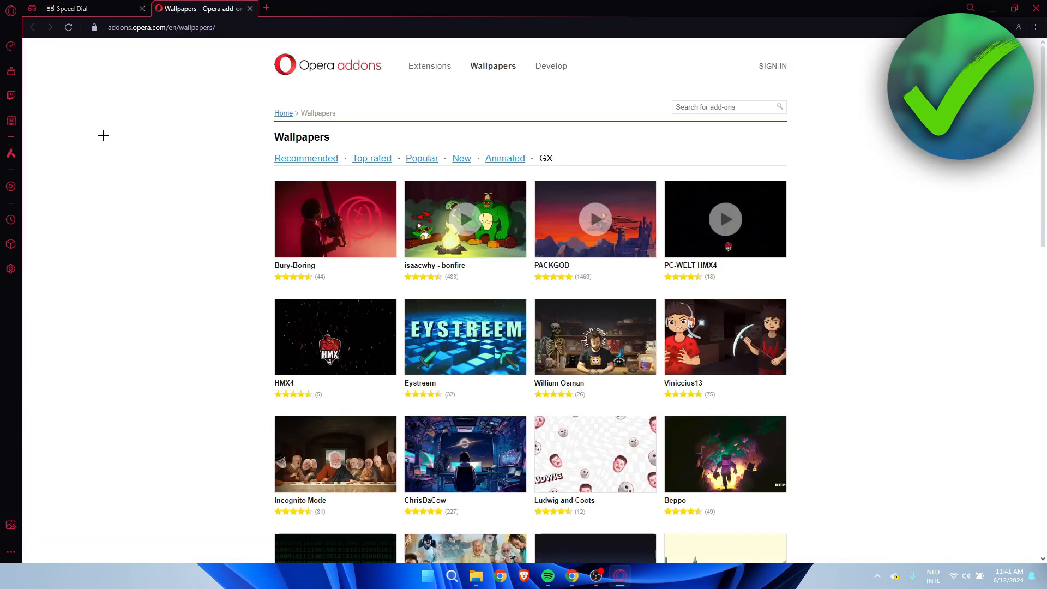
mouse_move(204, 228)
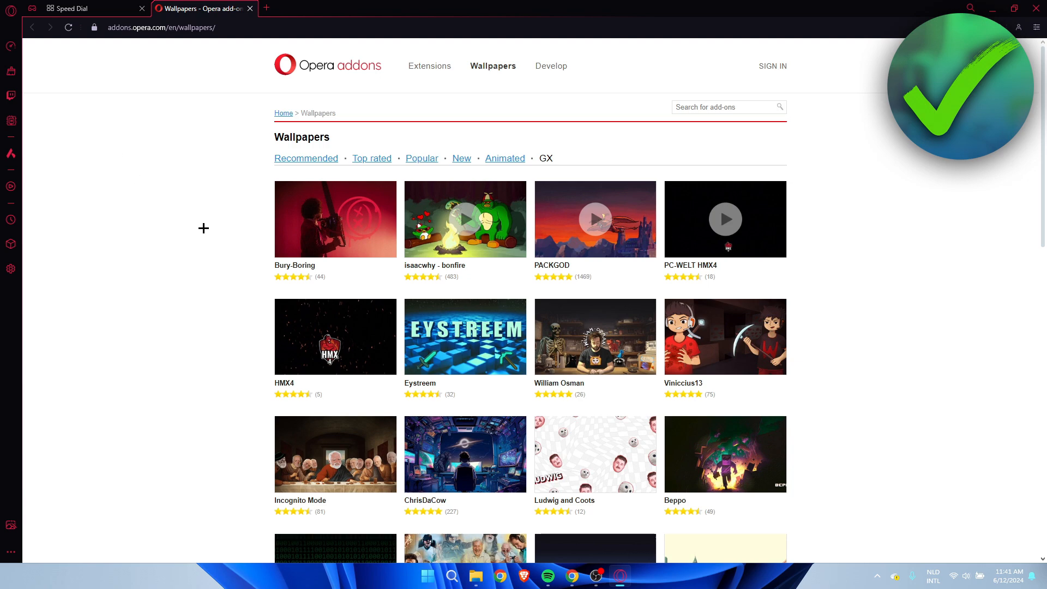
Scroll down and back up through the Opera add-ons Wallpapers page.
scroll("down", 3)
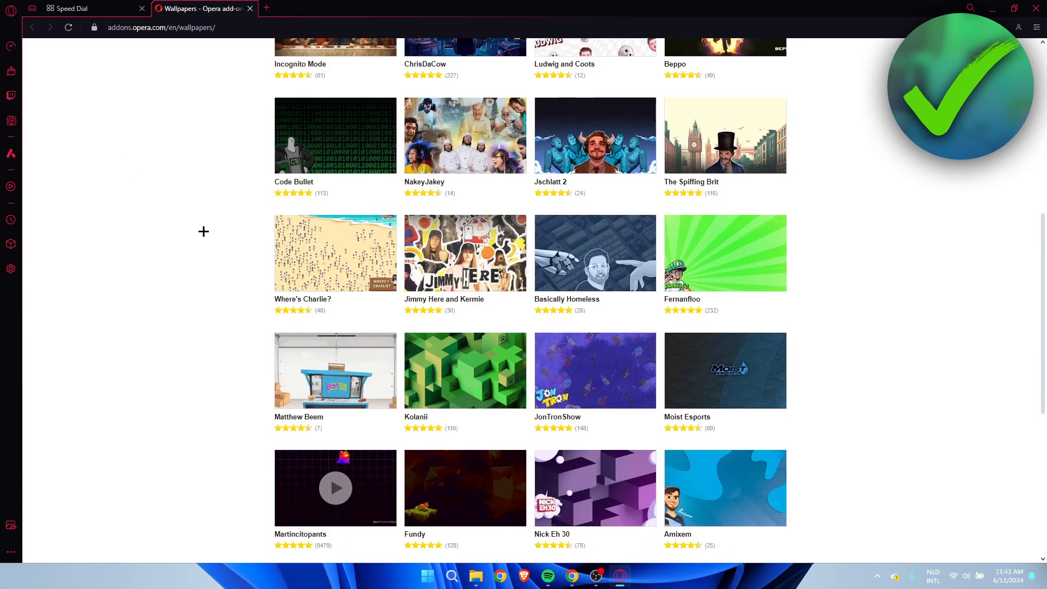
scroll("down", 3)
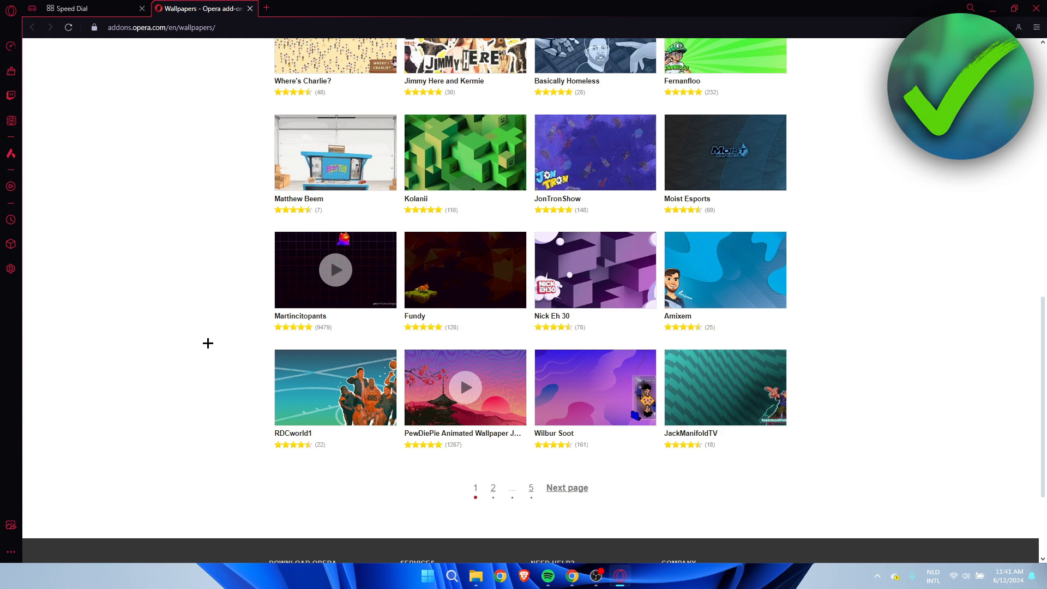
scroll("up", 3)
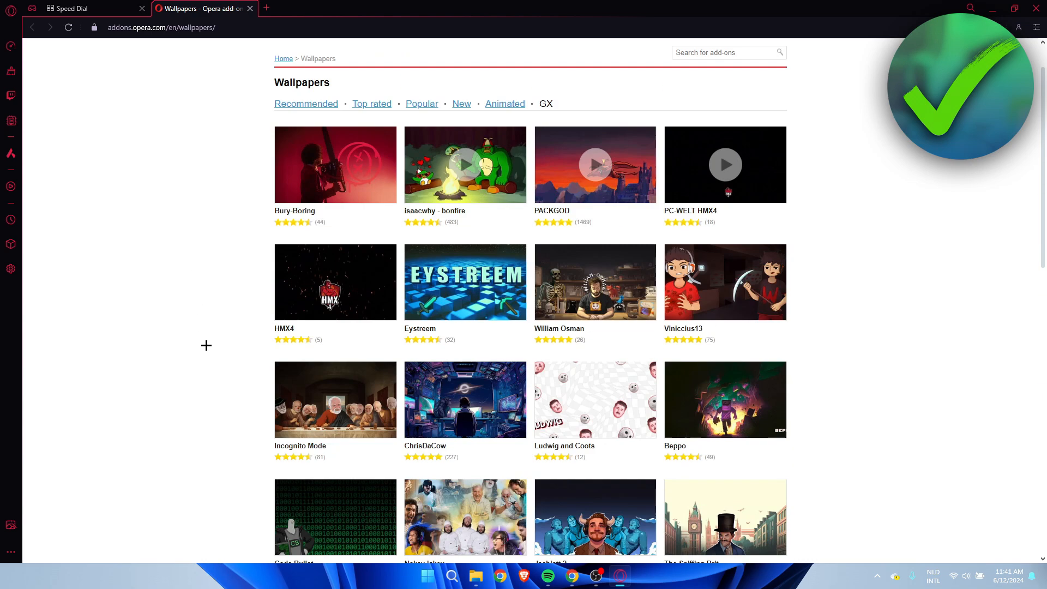
scroll("up", 3)
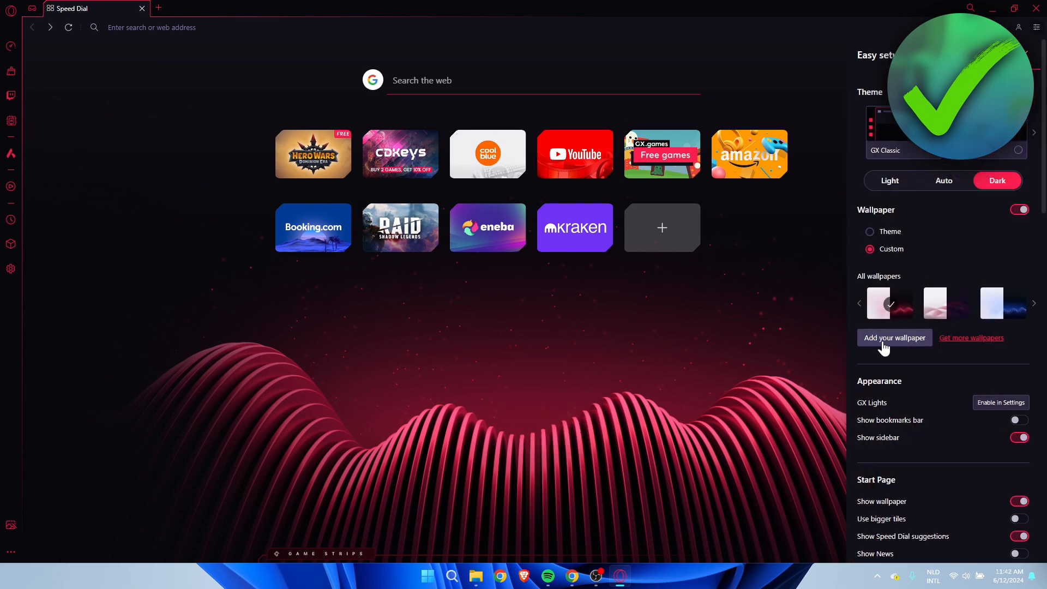
Upload the 'image' file from Downloads as the custom start page wallpaper.
left_click(893, 338)
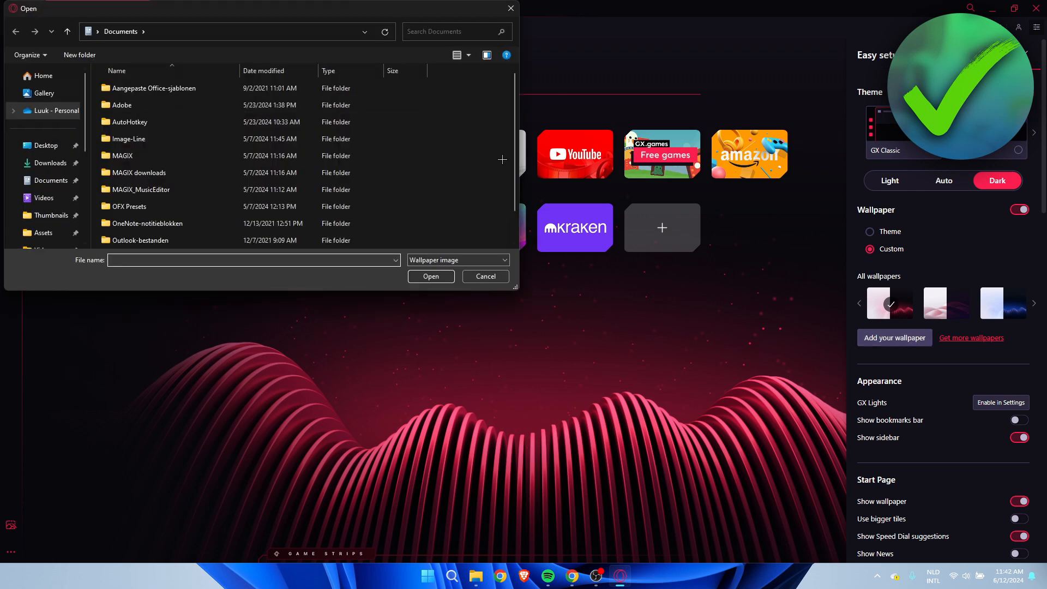
left_click(140, 172)
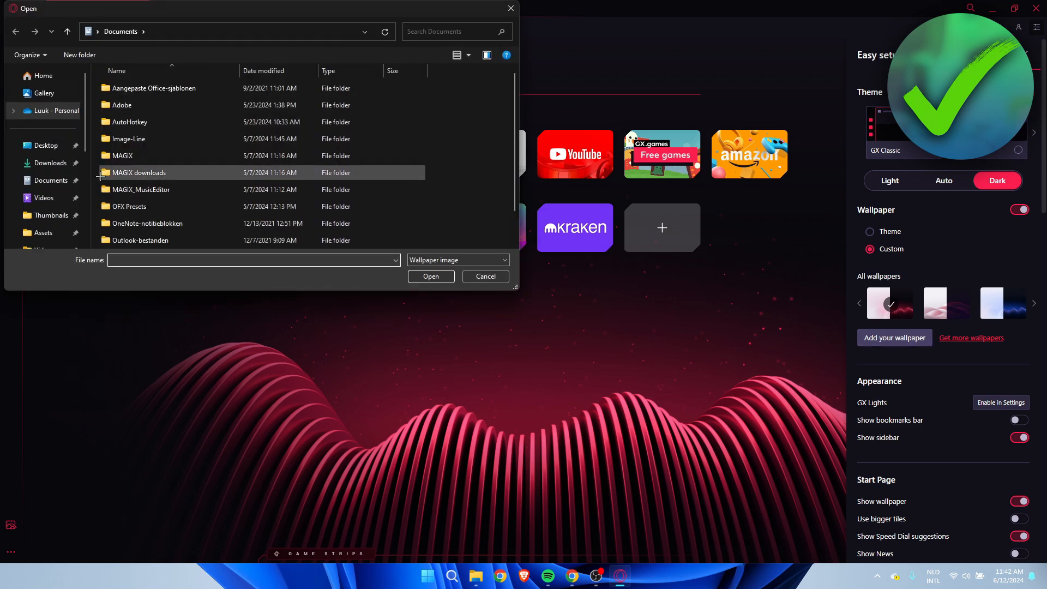
left_click(50, 163)
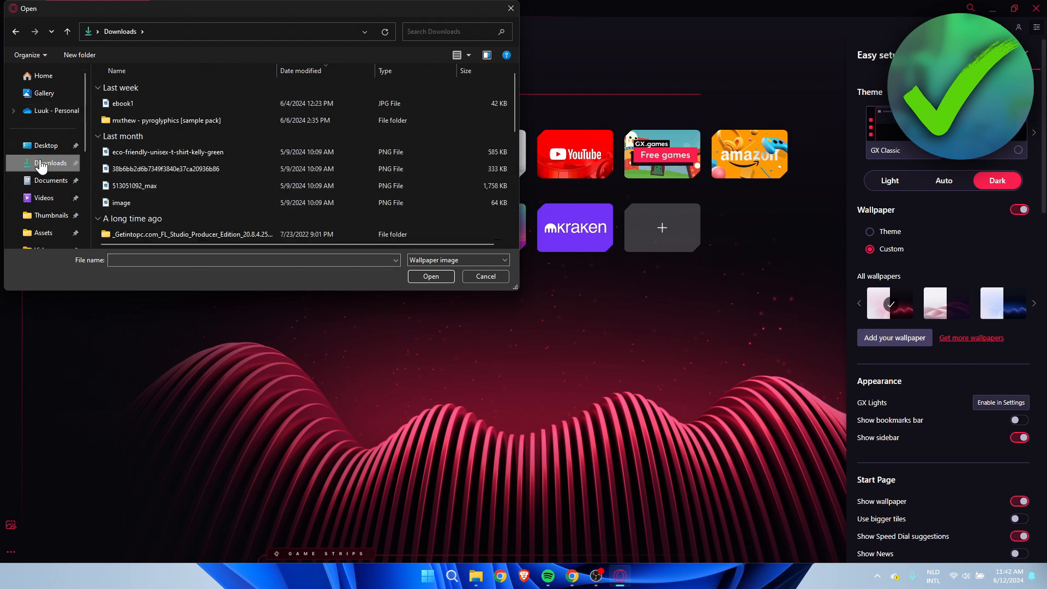
left_click(122, 203)
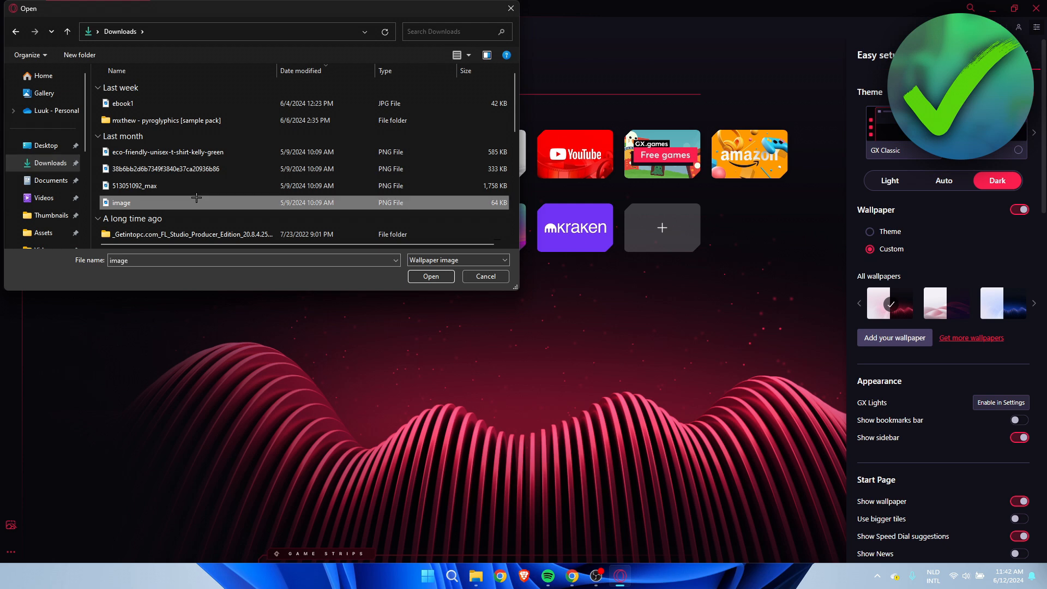
left_click(431, 277)
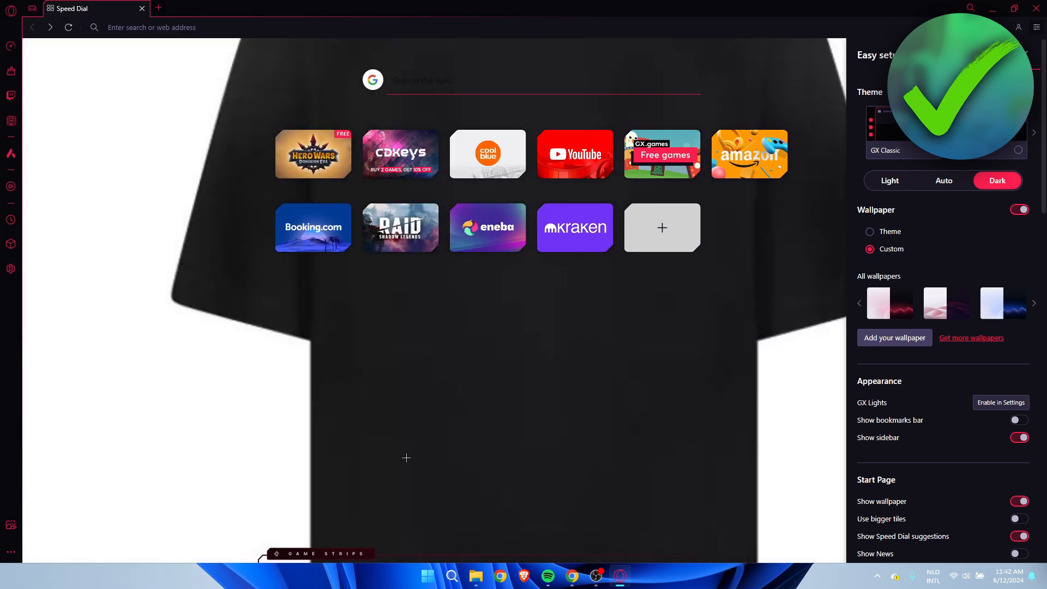